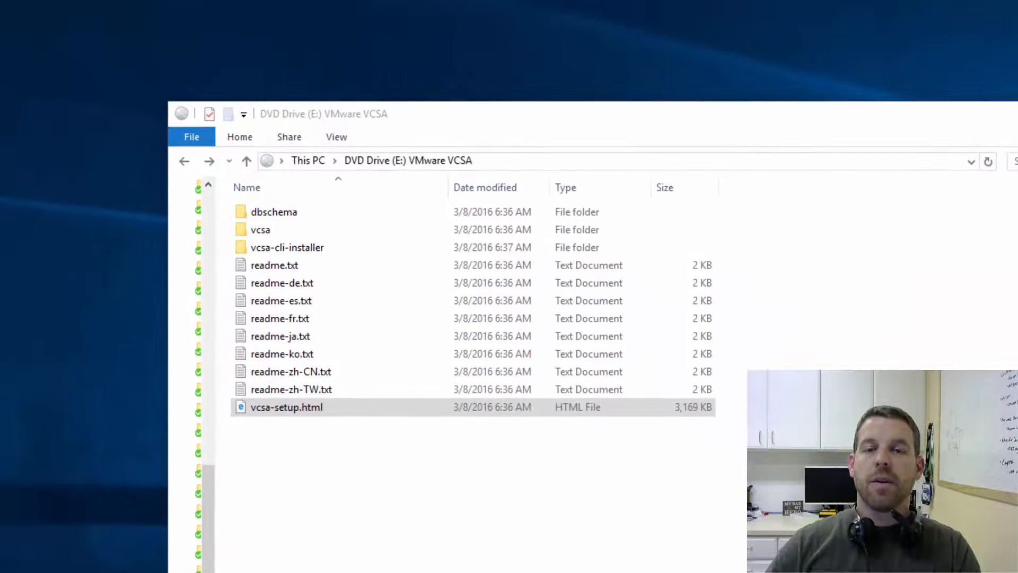
Step: Open vcsa-setup.html from the VMware VCSA disc in Firefox via Open with
{"action": "right_click", "coordinate": [286, 407]}
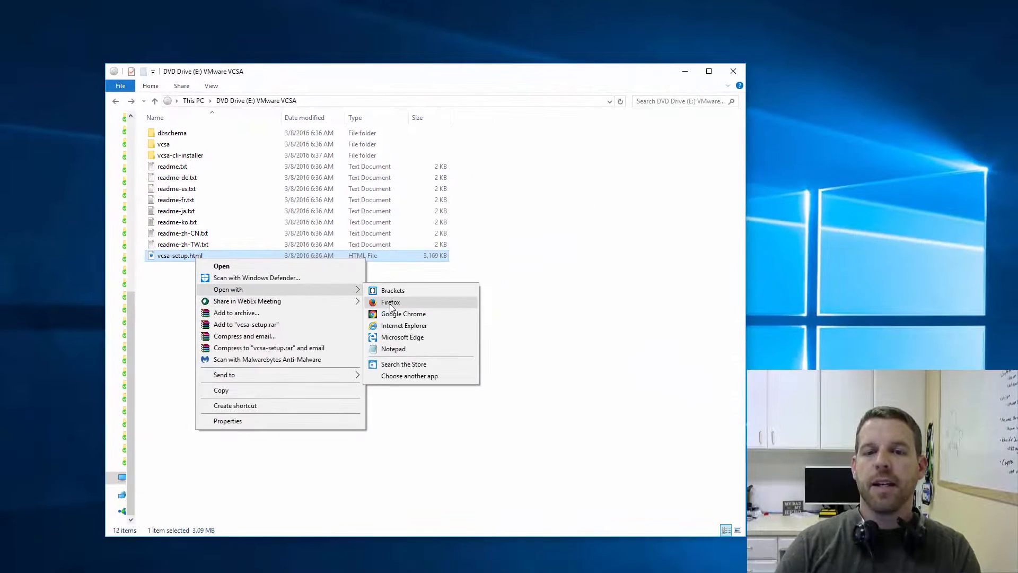
{"action": "left_click", "coordinate": [403, 314]}
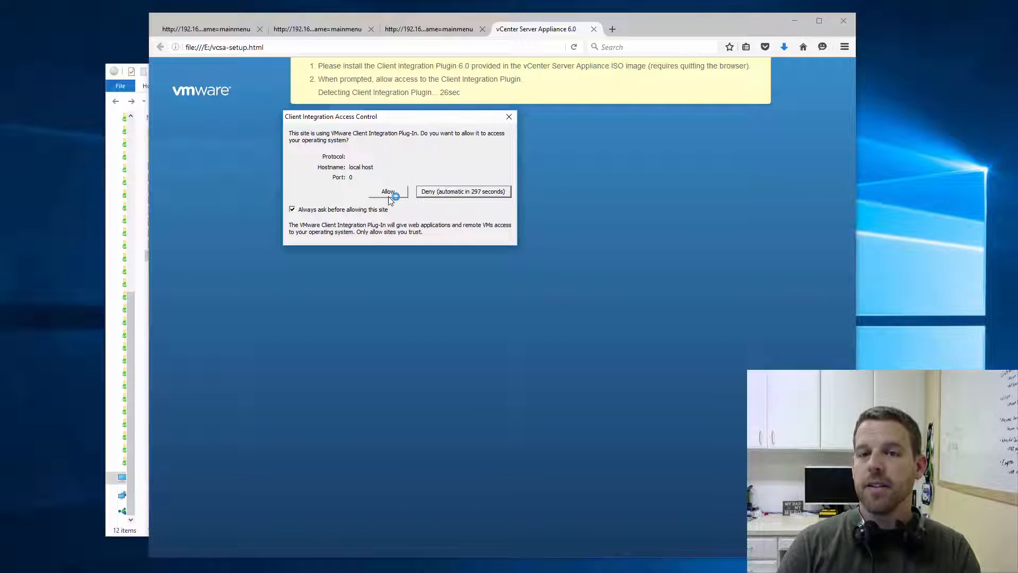
Step: Allow Client Integration Plugin access, choose Install, and accept the license agreement terms
{"action": "left_click", "coordinate": [389, 192]}
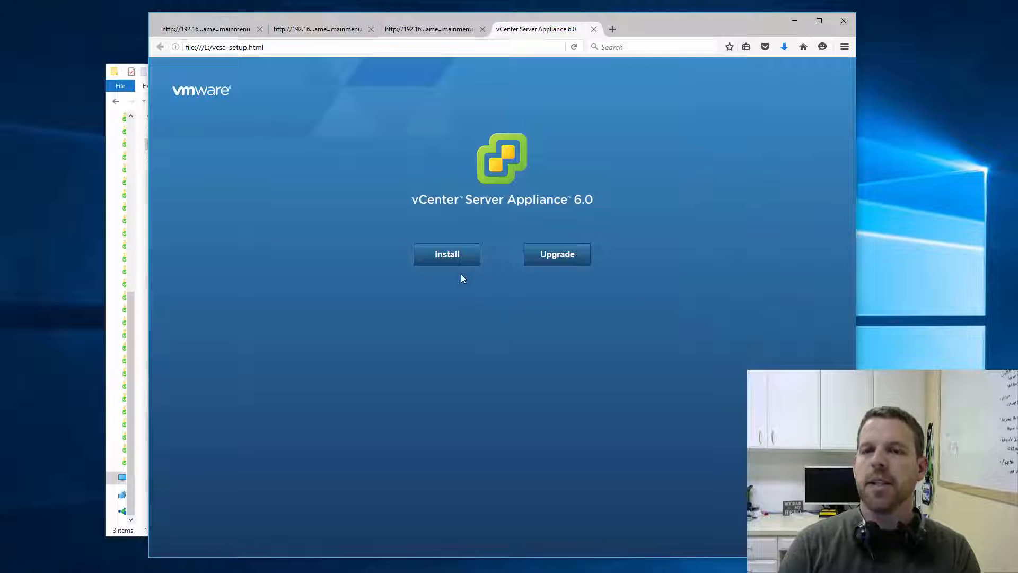
{"action": "left_click", "coordinate": [447, 254]}
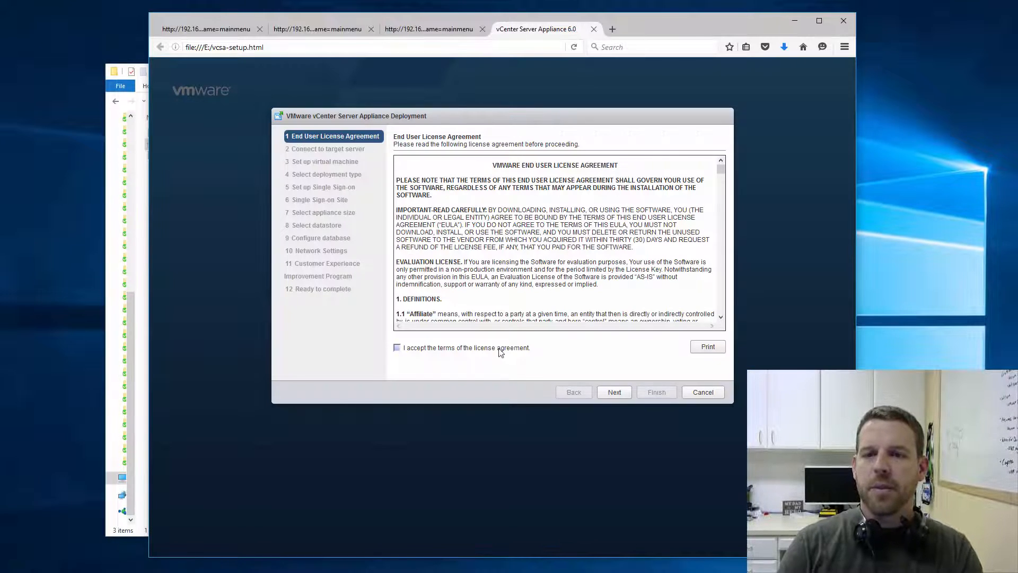
{"action": "left_click", "coordinate": [396, 347]}
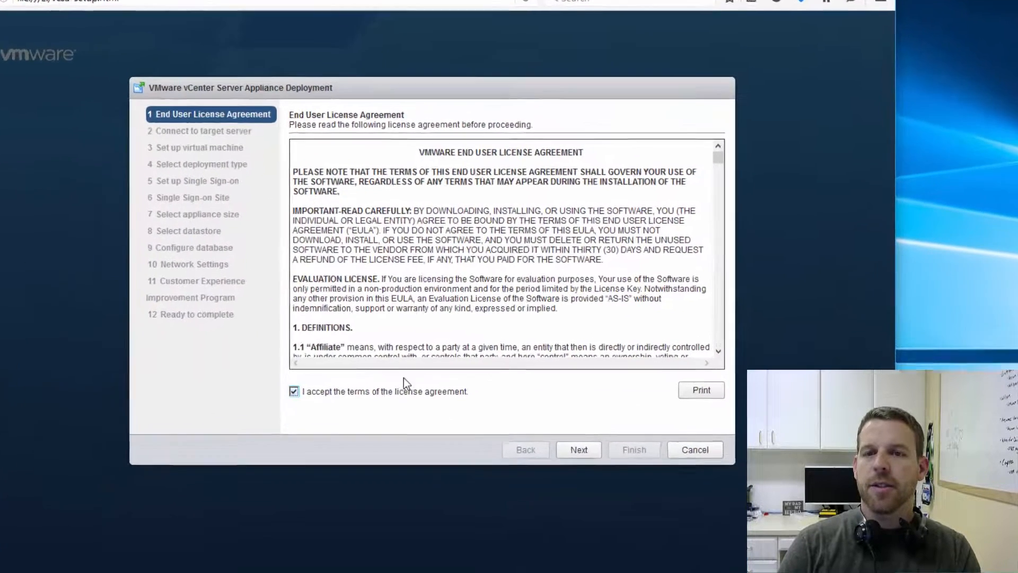
Step: Enter ESXi host 192.168.1.23 with user root and its password
{"action": "left_click", "coordinate": [579, 449]}
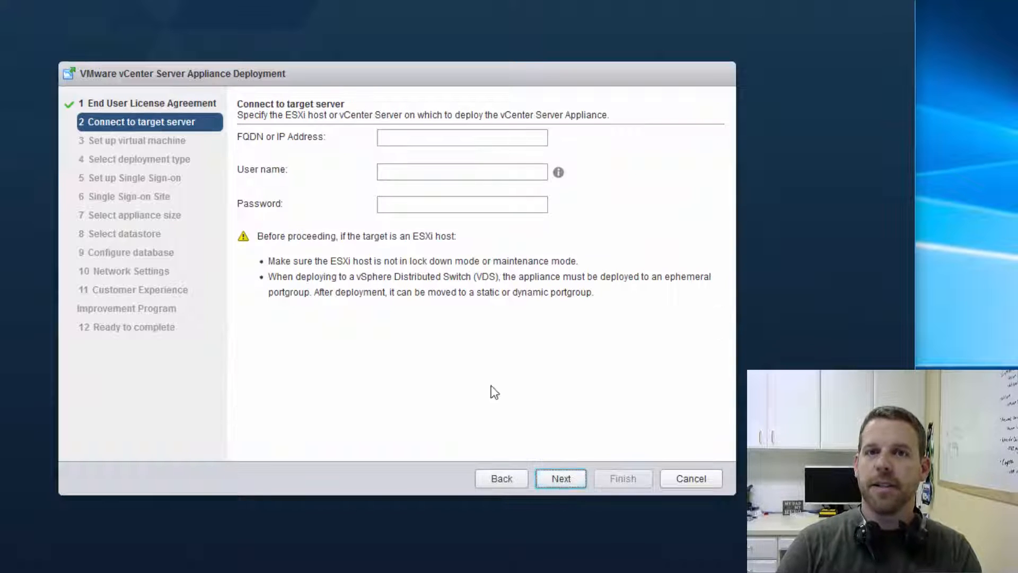
{"action": "left_click", "coordinate": [462, 137]}
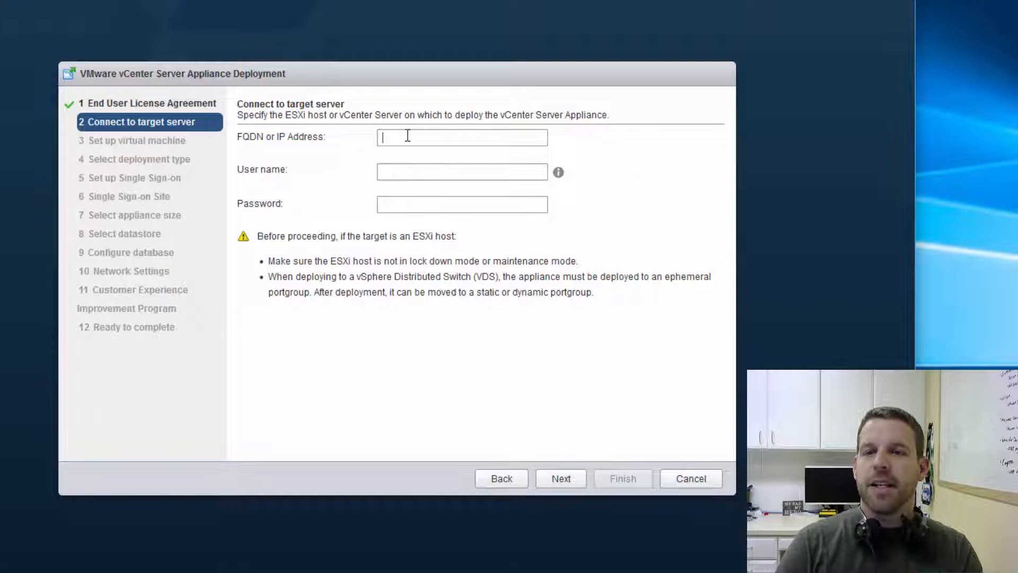
{"action": "type", "text": "192.168.1."}
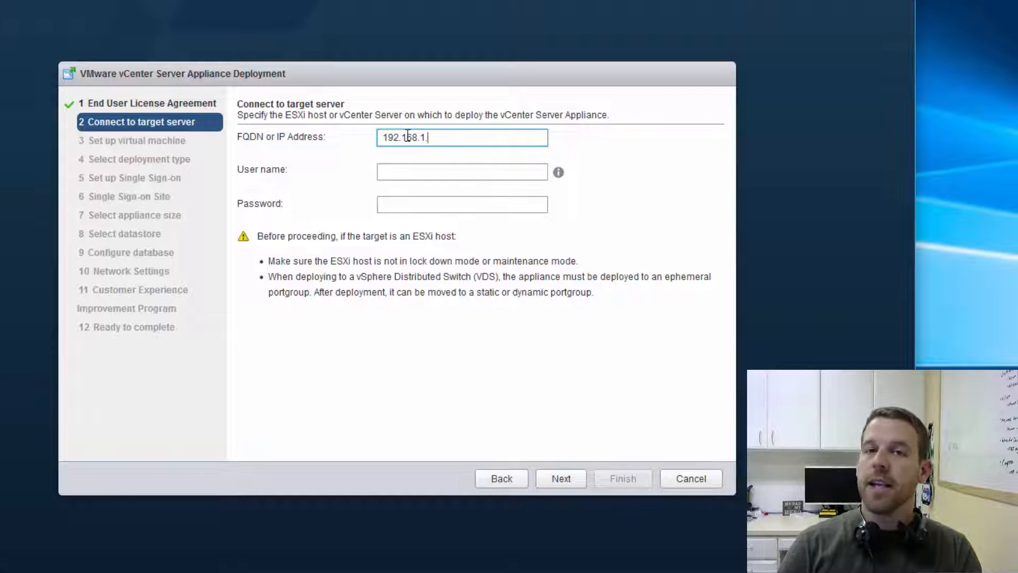
{"action": "left_click", "coordinate": [462, 204]}
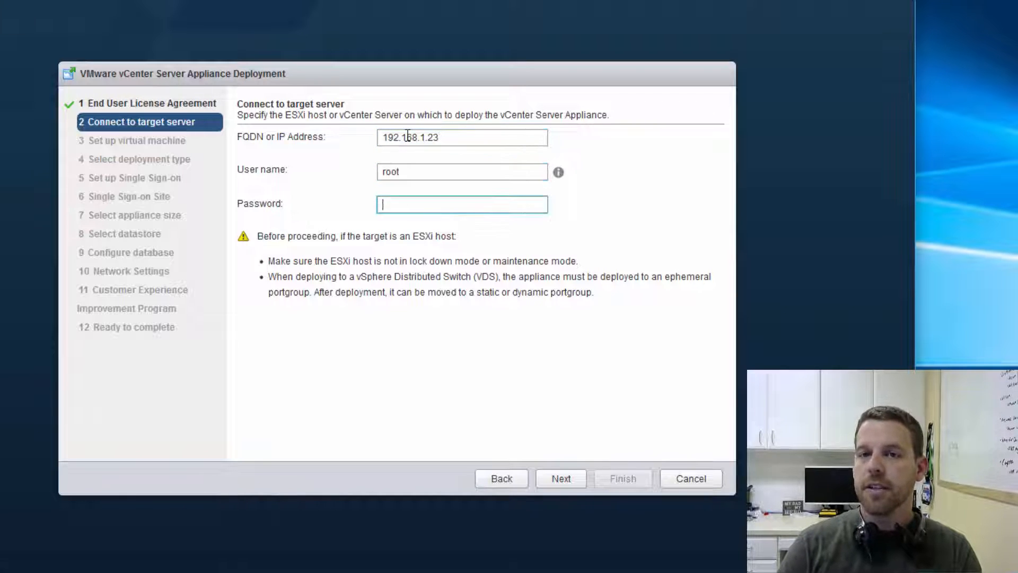
{"action": "type", "text": "password"}
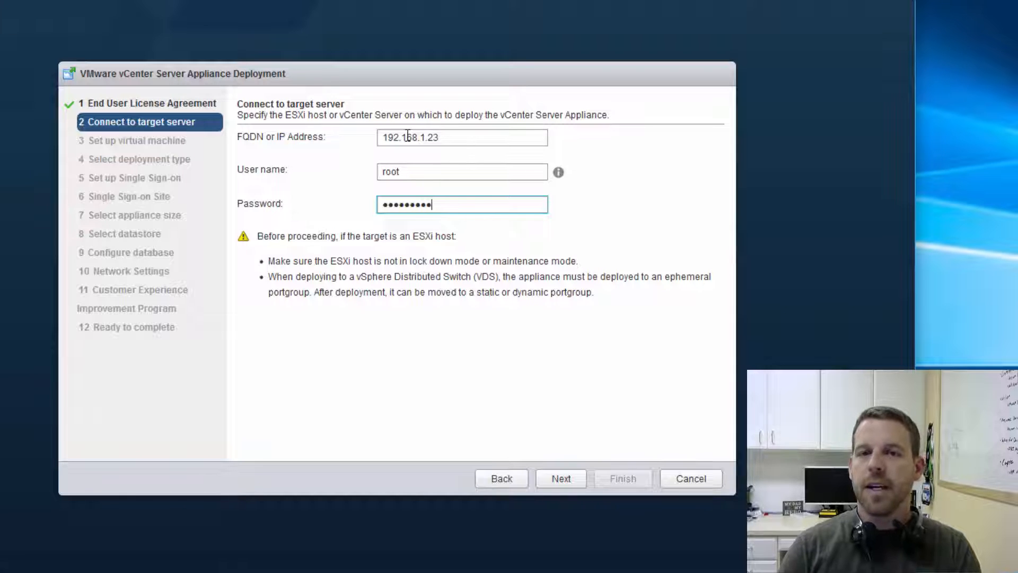
Step: Submit the host connection and trust the host's untrusted certificate
{"action": "left_click", "coordinate": [560, 478]}
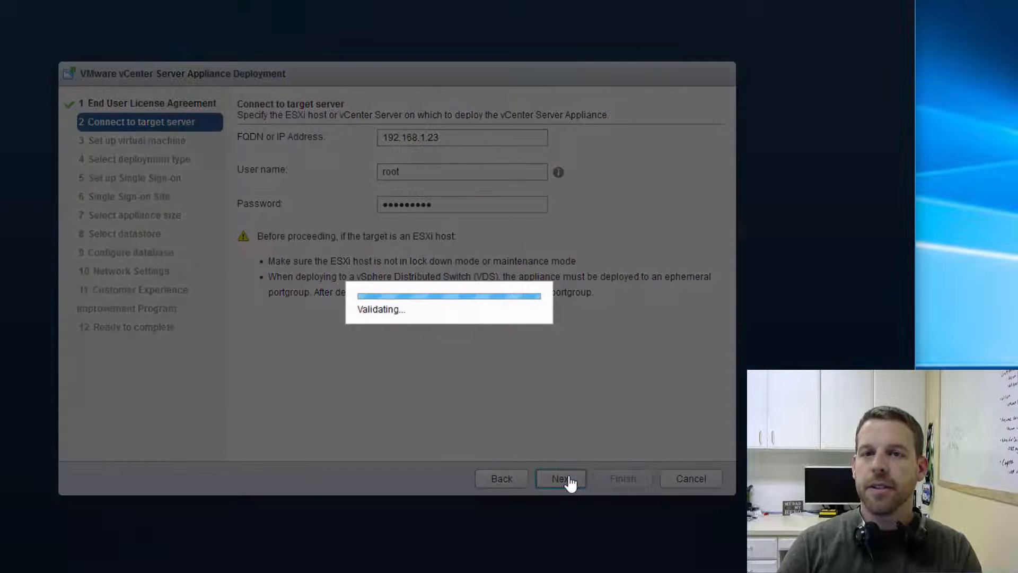
{"action": "left_click", "coordinate": [560, 479]}
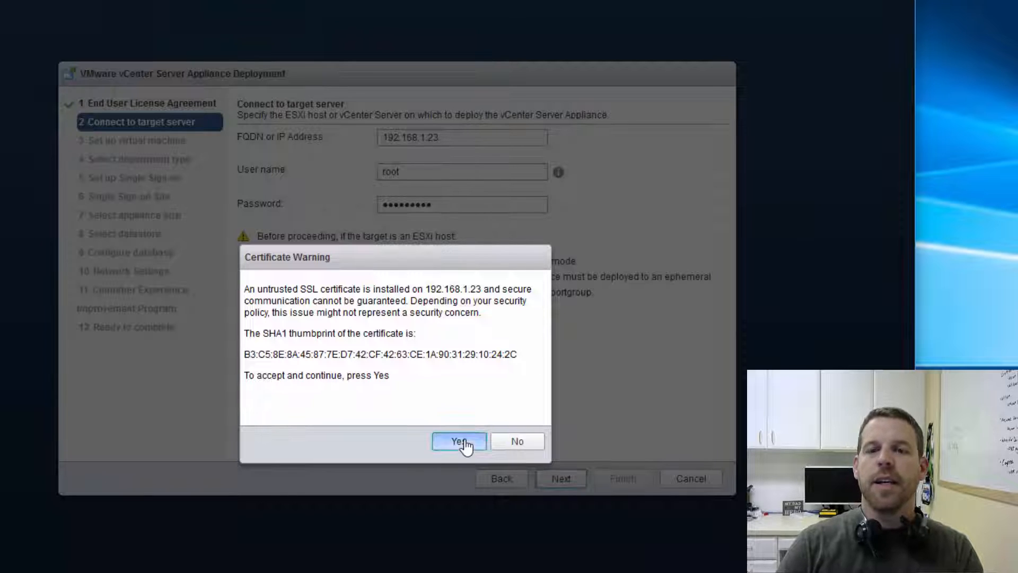
{"action": "left_click", "coordinate": [459, 441]}
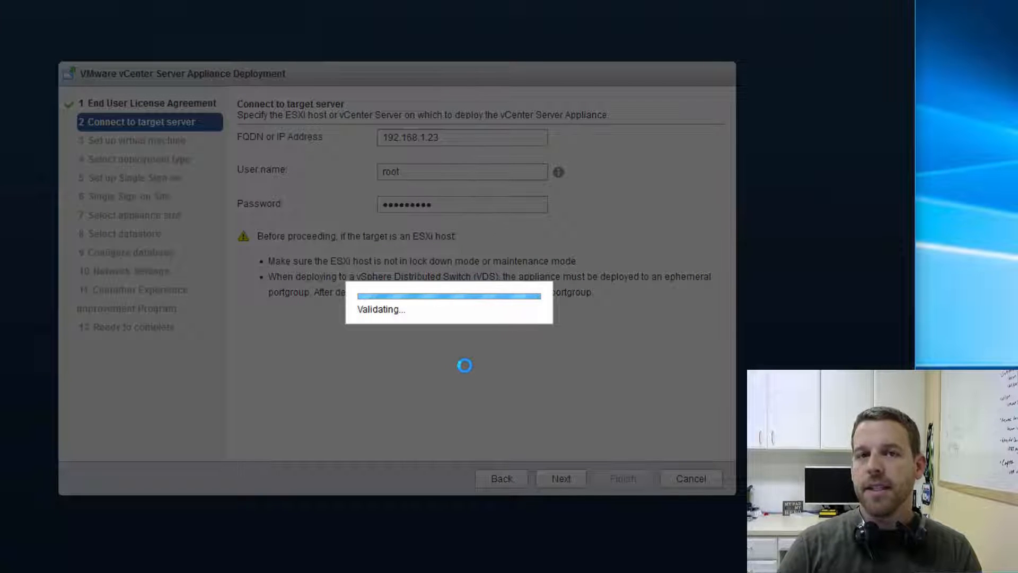
Step: Continue past host validation and enter VCSA as the appliance name
{"action": "left_click", "coordinate": [561, 479]}
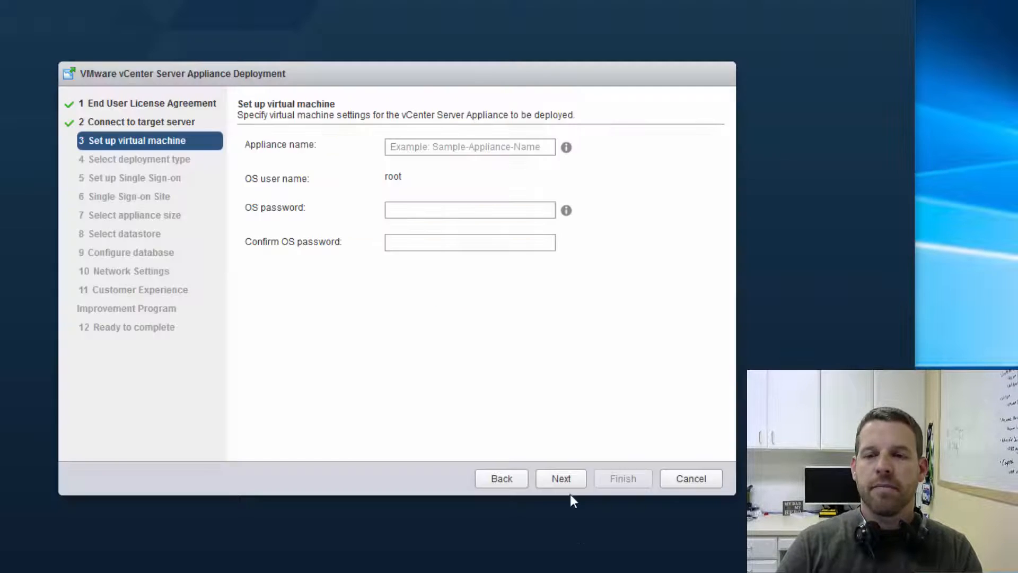
{"action": "left_click", "coordinate": [561, 479]}
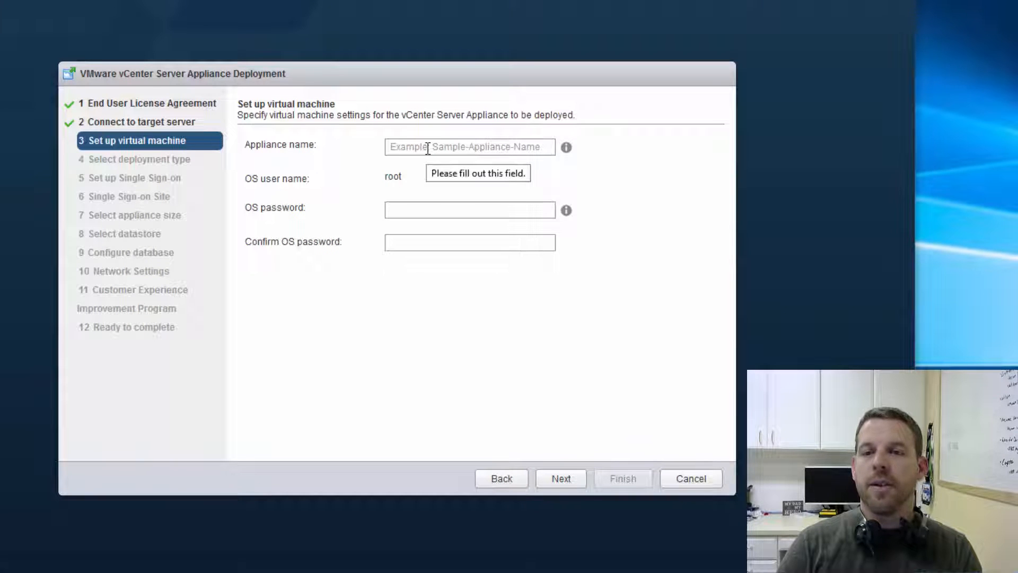
{"action": "type", "text": "VCSA"}
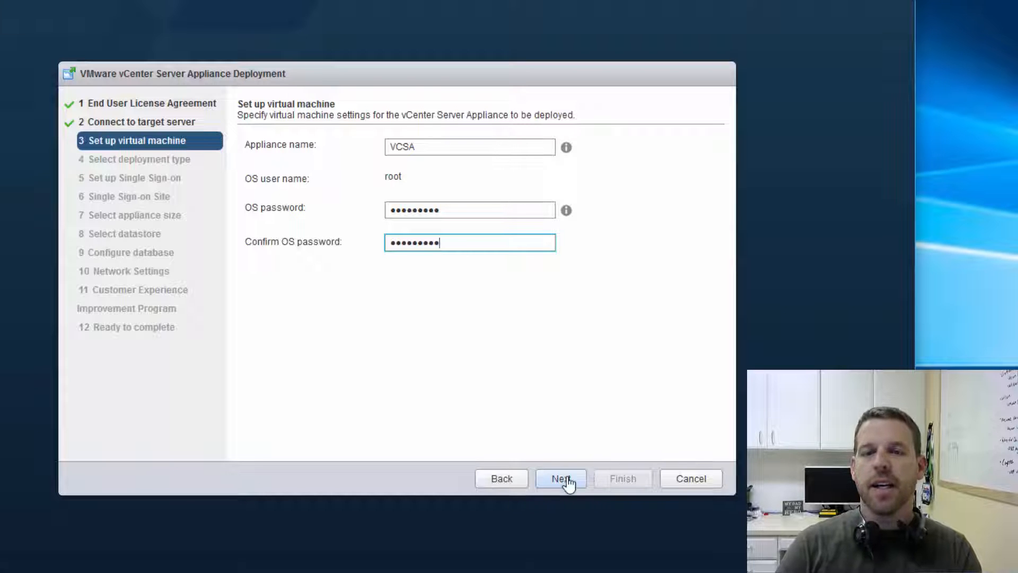
Step: Continue to deployment type with embedded Platform Services Controller selected
{"action": "left_click", "coordinate": [561, 479]}
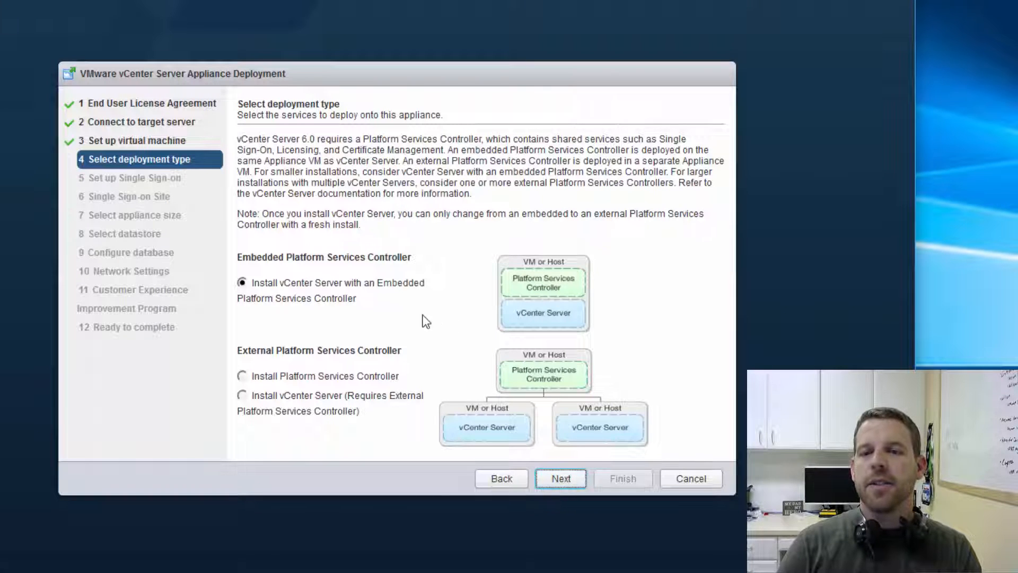
{"action": "mouse_move", "coordinate": [428, 392]}
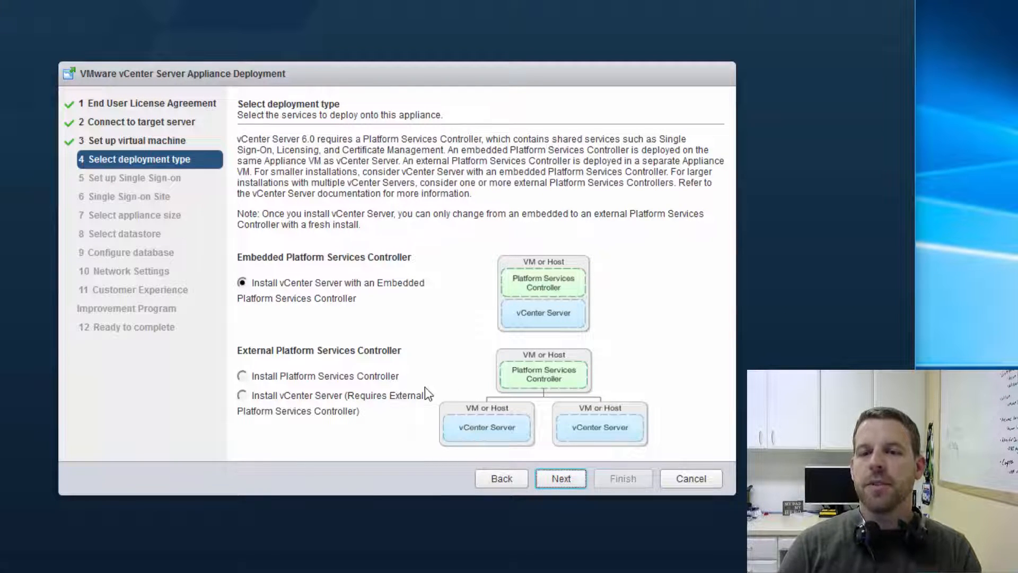
{"action": "mouse_move", "coordinate": [502, 436]}
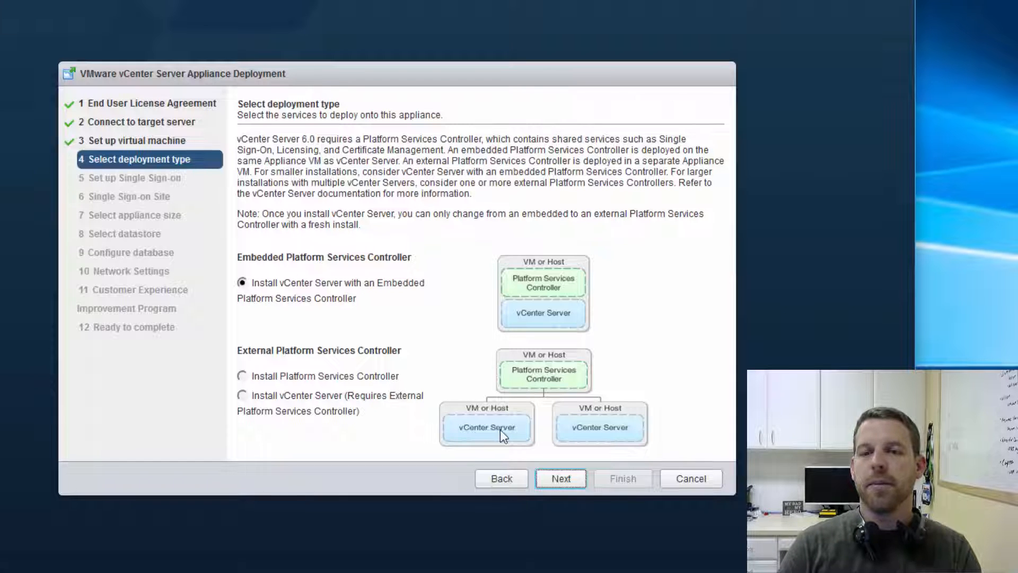
{"action": "mouse_move", "coordinate": [605, 435]}
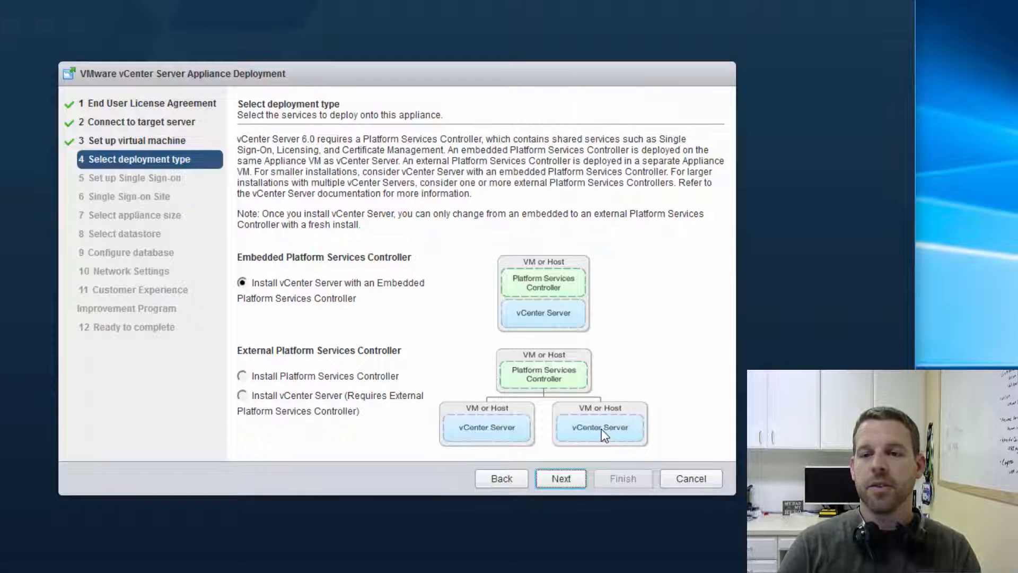
Step: Create new SSO domain vsphere.local with site name Lab and an administrator password
{"action": "left_click", "coordinate": [561, 478]}
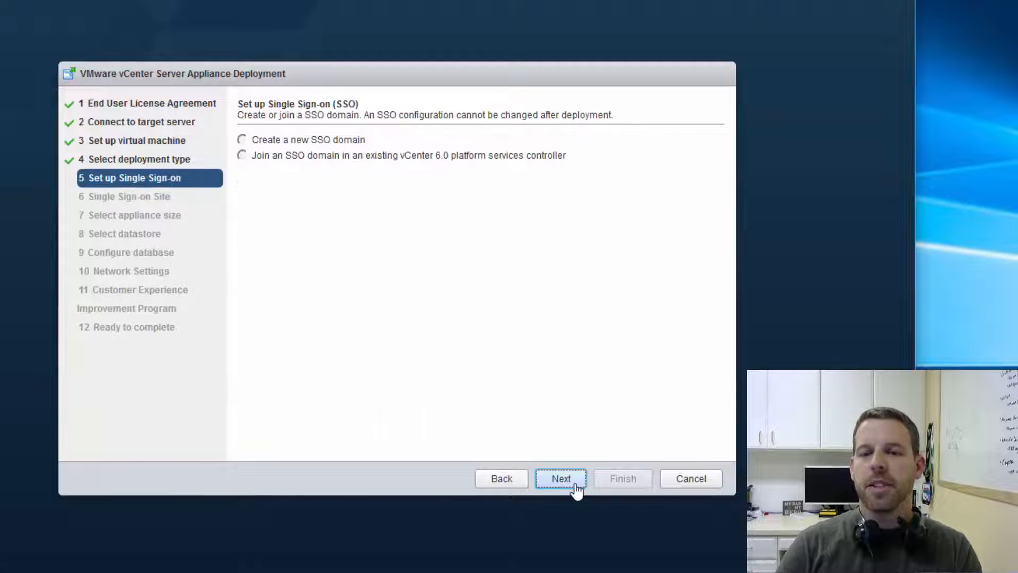
{"action": "left_click", "coordinate": [242, 139]}
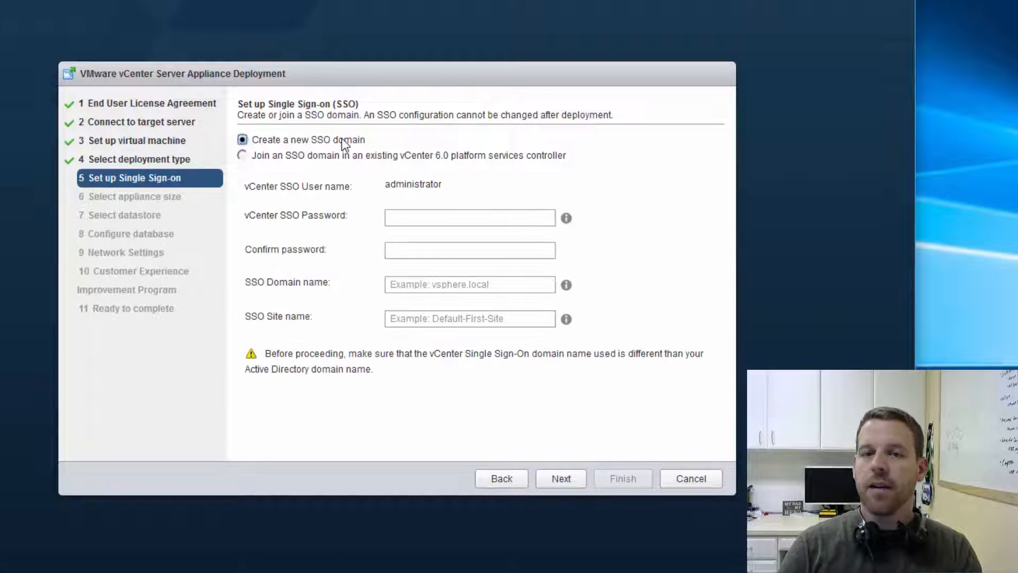
{"action": "left_click", "coordinate": [469, 217]}
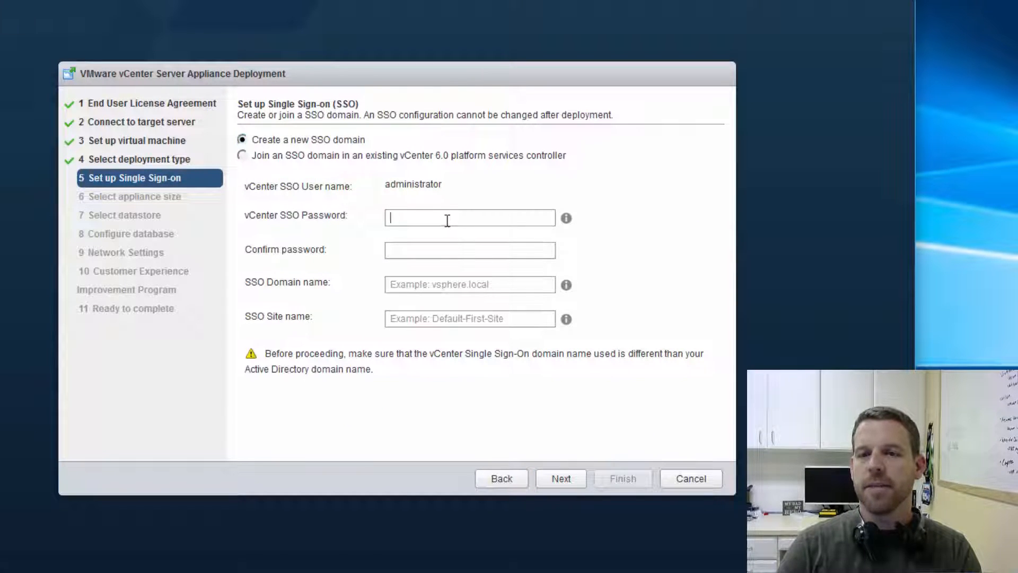
{"action": "type", "text": "••••••••"}
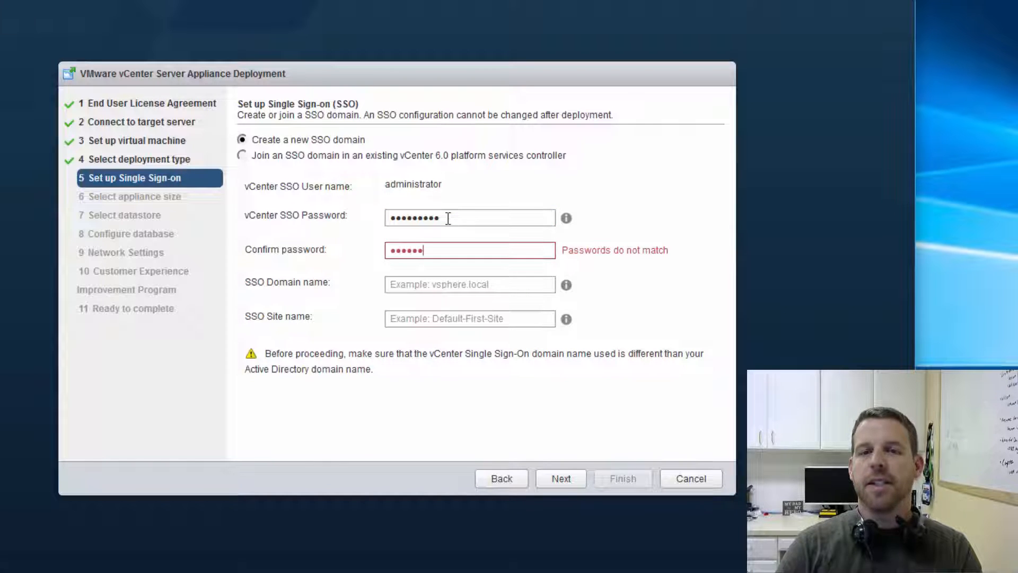
{"action": "type", "text": "vsphere.local"}
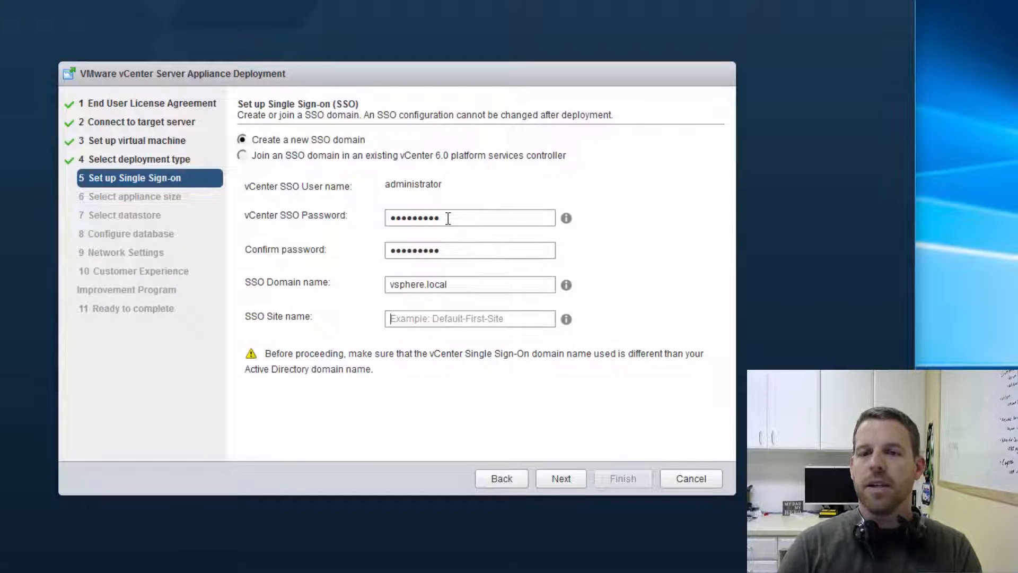
{"action": "type", "text": "Lab"}
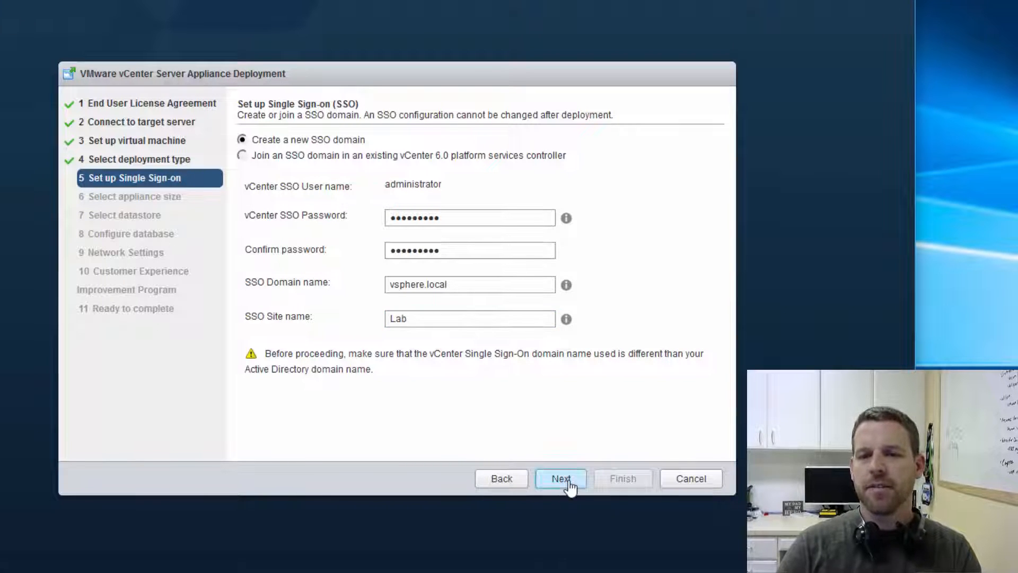
Step: Keep the Tiny appliance size (up to 10 hosts, 100 VMs) and continue
{"action": "left_click", "coordinate": [561, 478]}
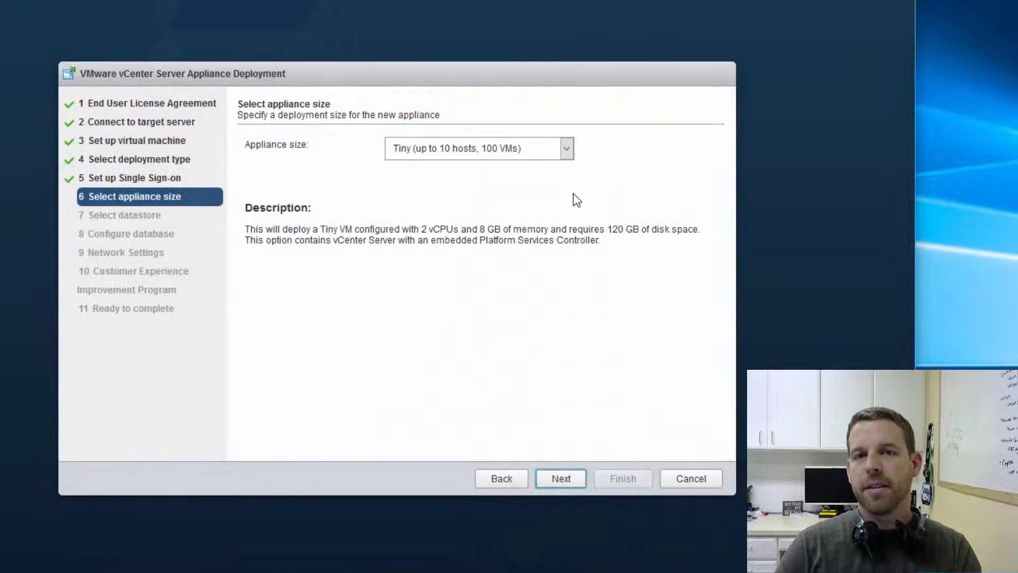
{"action": "left_click", "coordinate": [565, 149]}
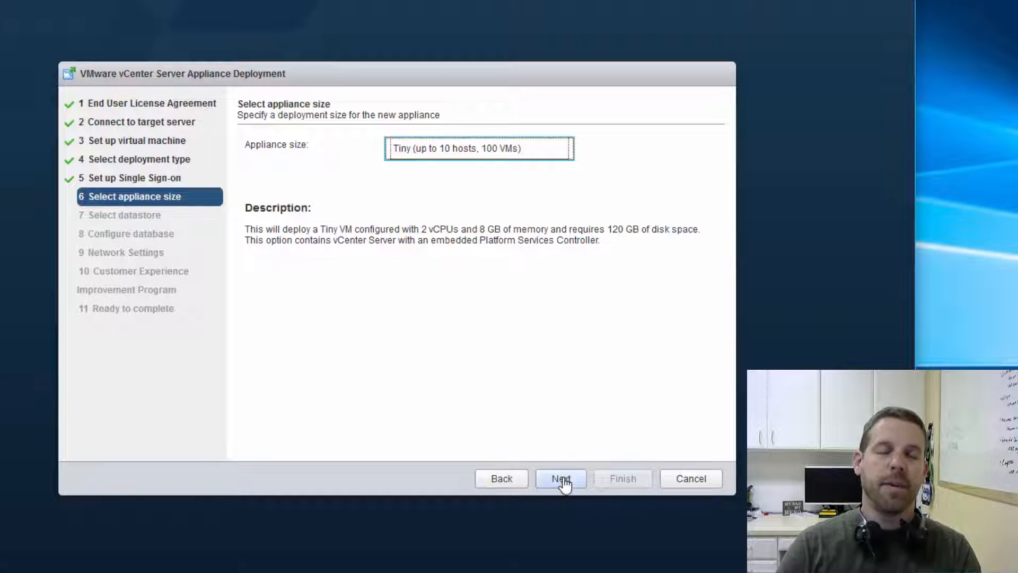
{"action": "left_click", "coordinate": [560, 479]}
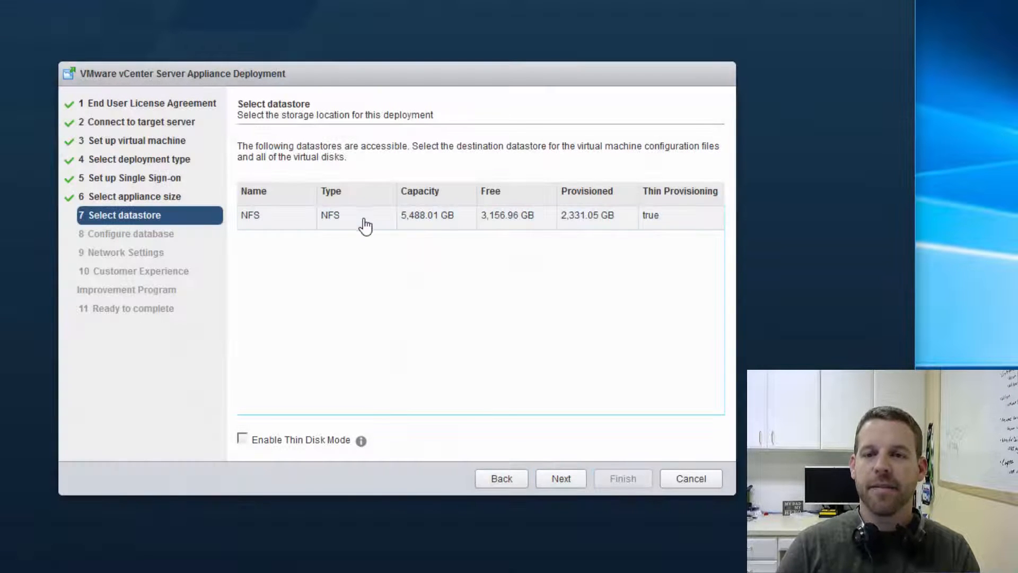
Step: Store the appliance on the NFS datastore and pass datastore validation
{"action": "left_click", "coordinate": [242, 438]}
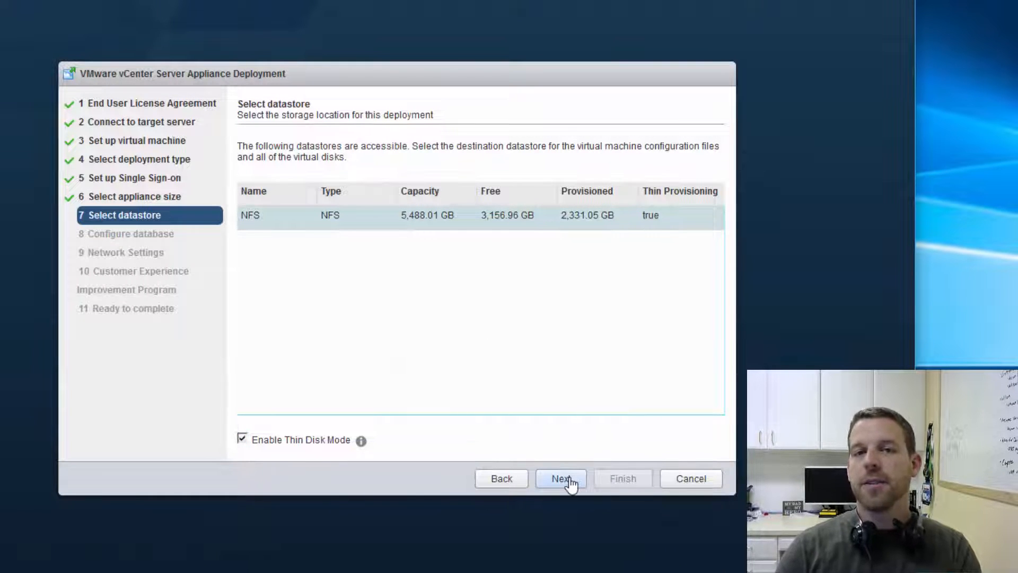
{"action": "left_click", "coordinate": [562, 478]}
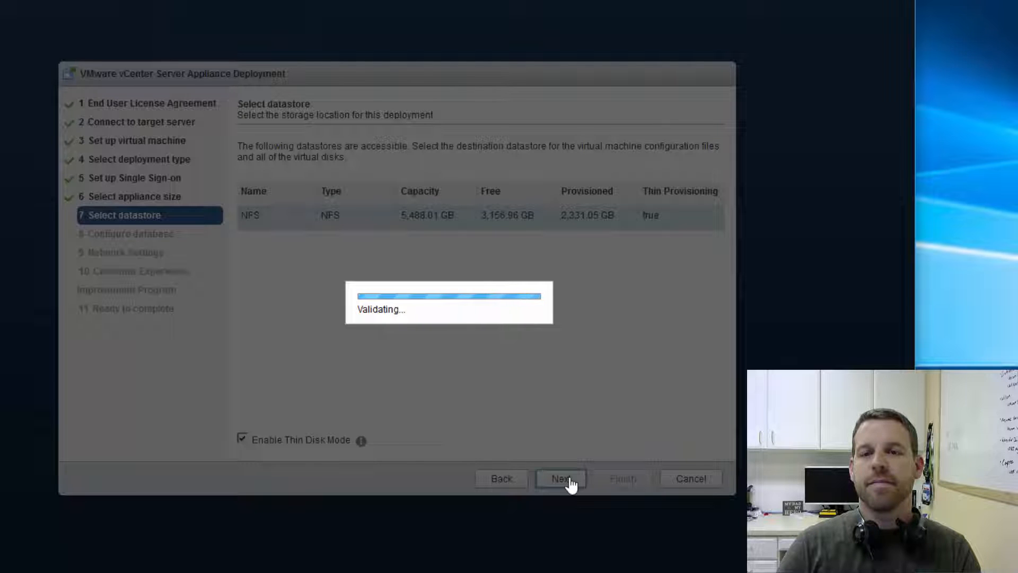
{"action": "left_click", "coordinate": [560, 479]}
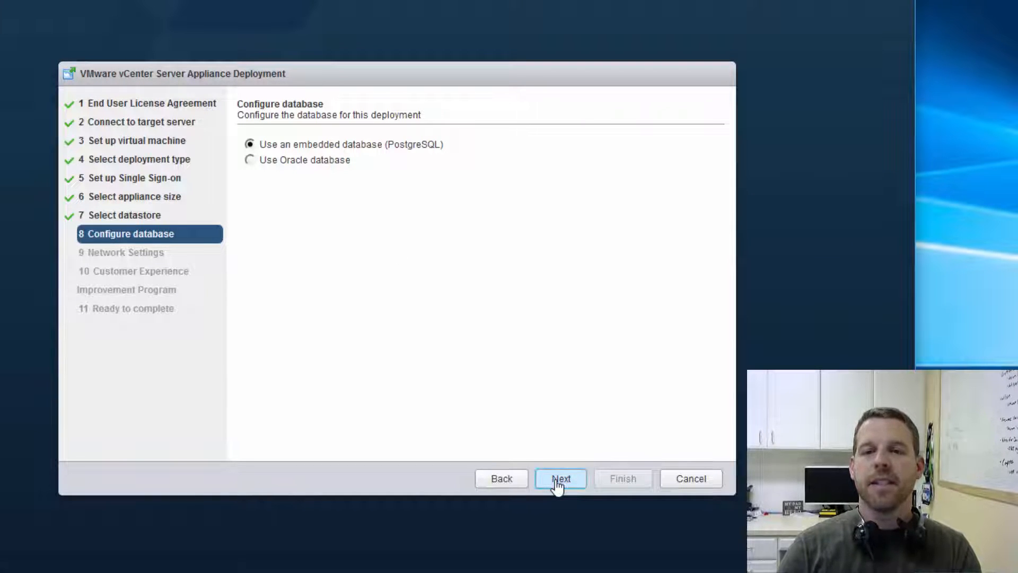
Step: Keep the embedded database; set static IP 192.168.1.20, name vcsa.tsmith.local, and subnet mask
{"action": "left_click", "coordinate": [562, 478]}
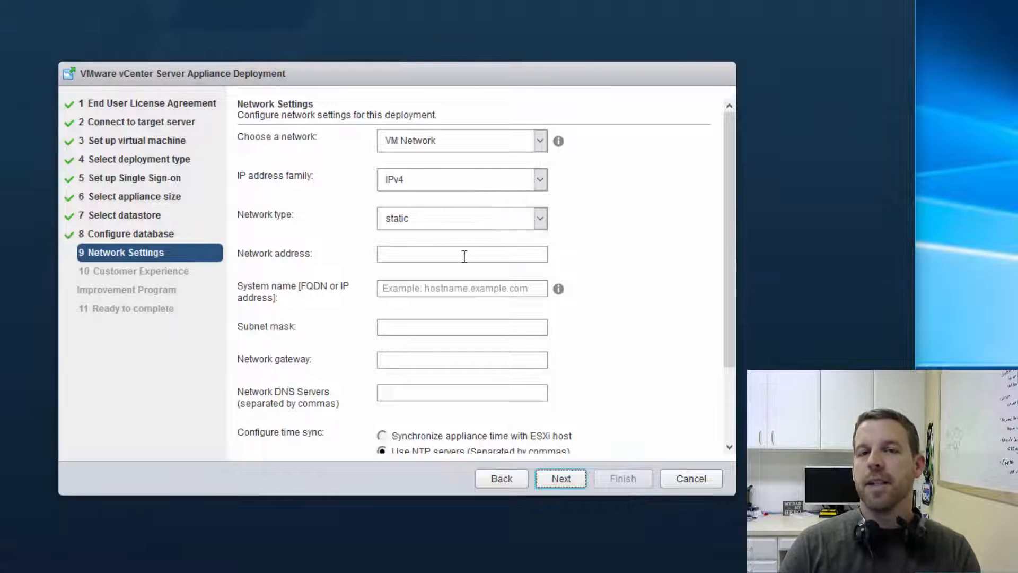
{"action": "type", "text": "192.168.1.20"}
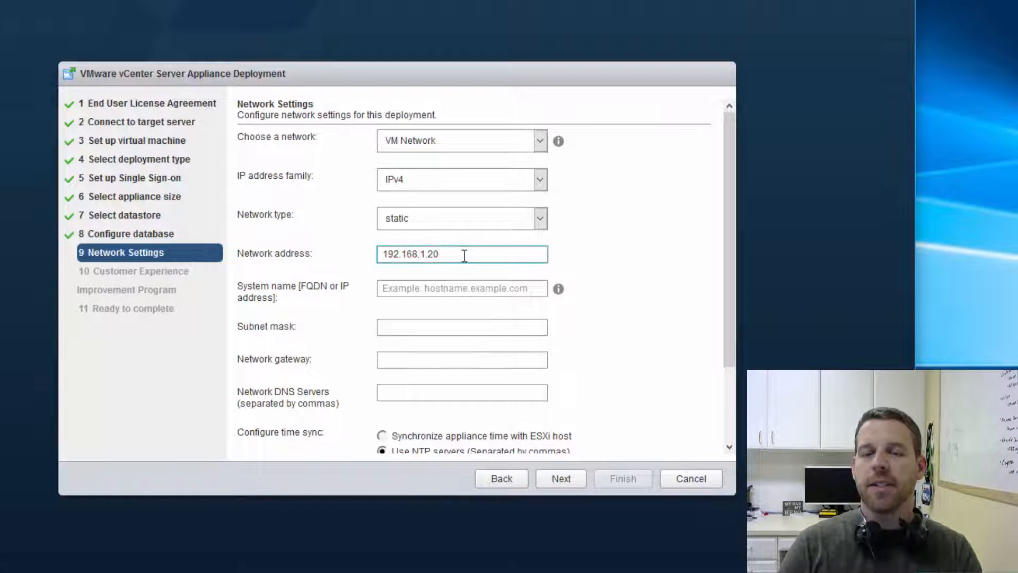
{"action": "type", "text": "vcsa."}
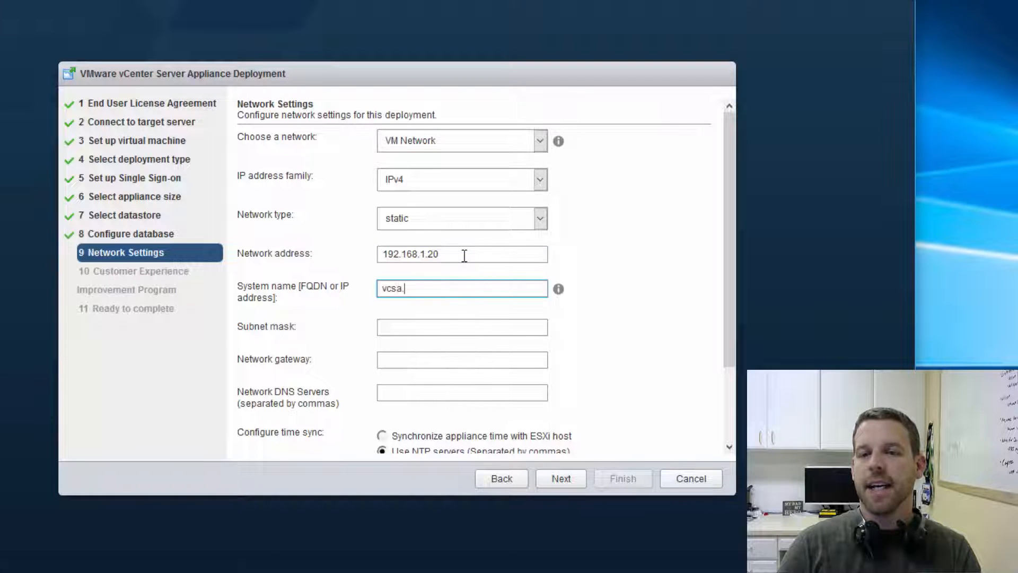
{"action": "type", "text": "tsmith.local"}
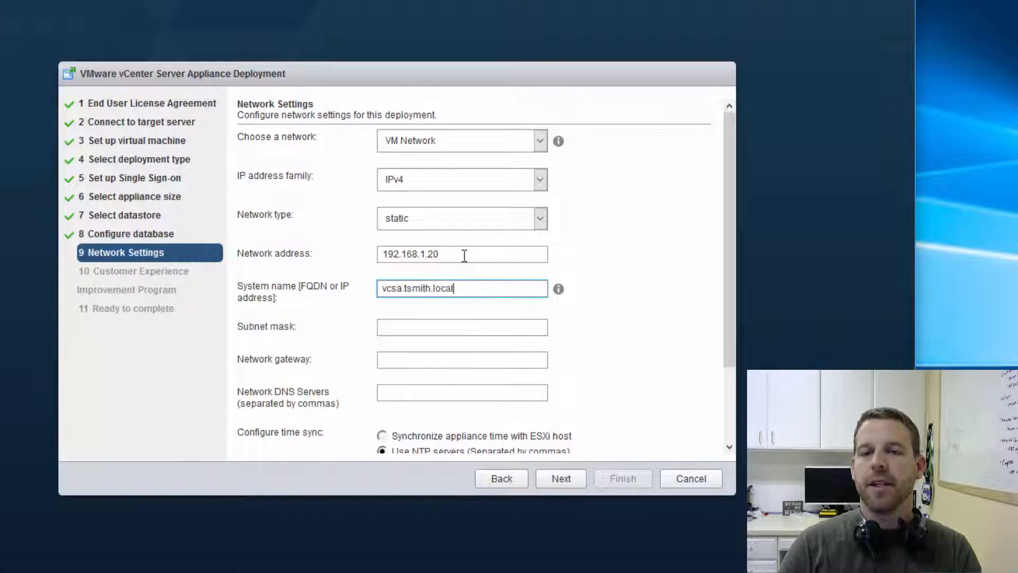
{"action": "type", "text": "255.255"}
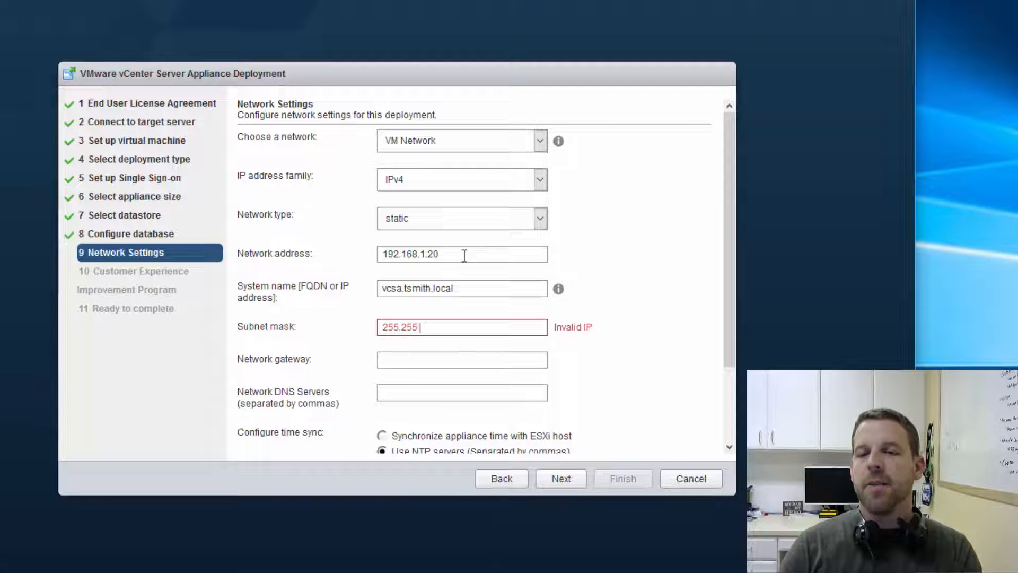
Step: Fill in the gateway, DNS server, and NTP time server fields
{"action": "type", "text": "192.168.1.1"}
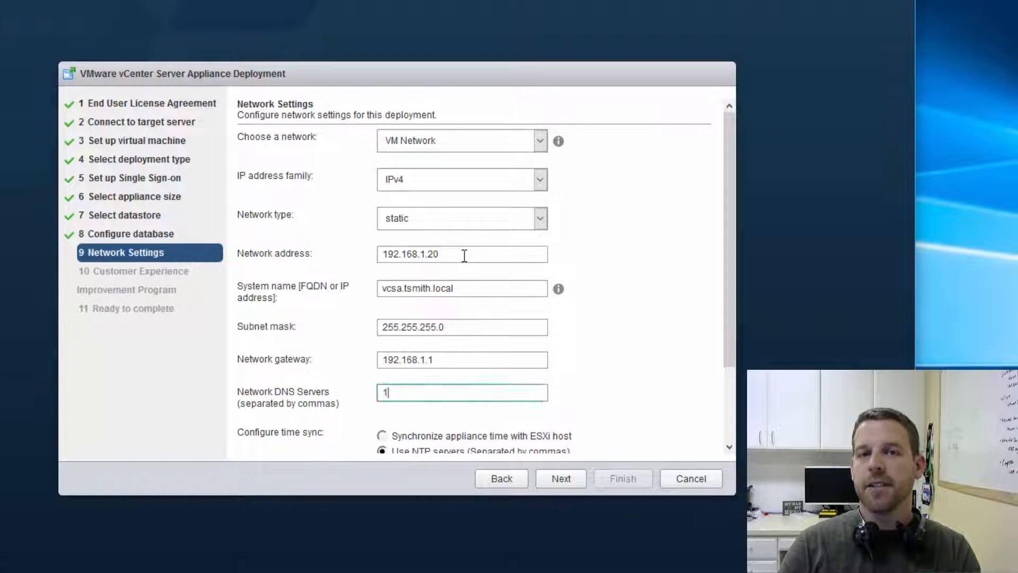
{"action": "type", "text": "92.168.1.4"}
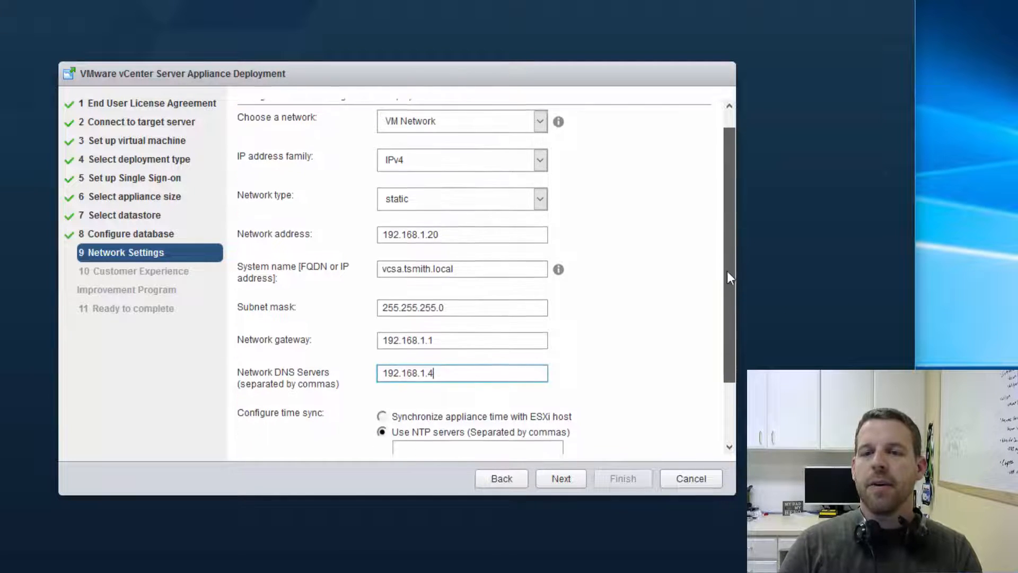
{"action": "scroll", "scroll_direction": "down", "scroll_amount": 3}
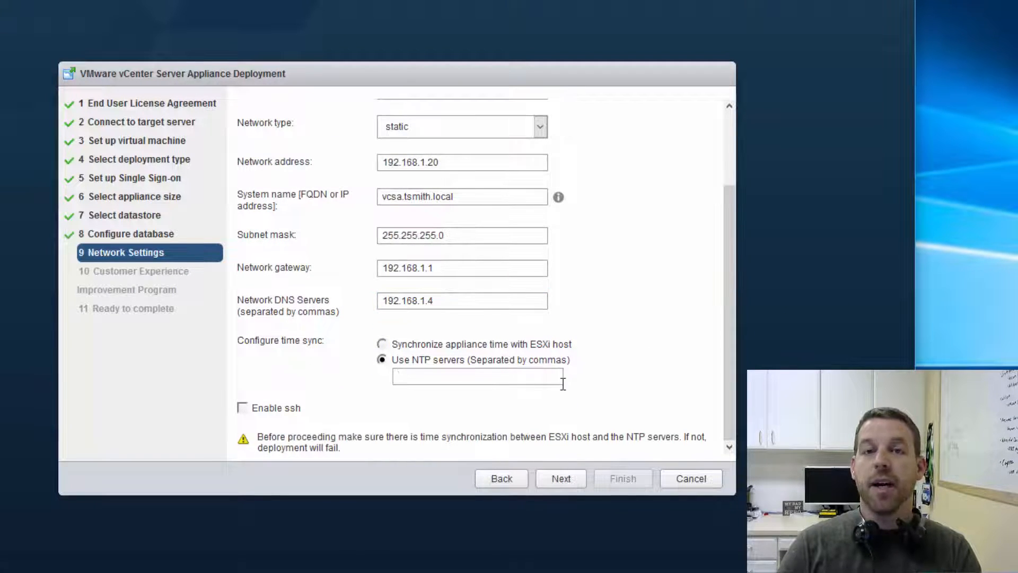
{"action": "type", "text": "0"}
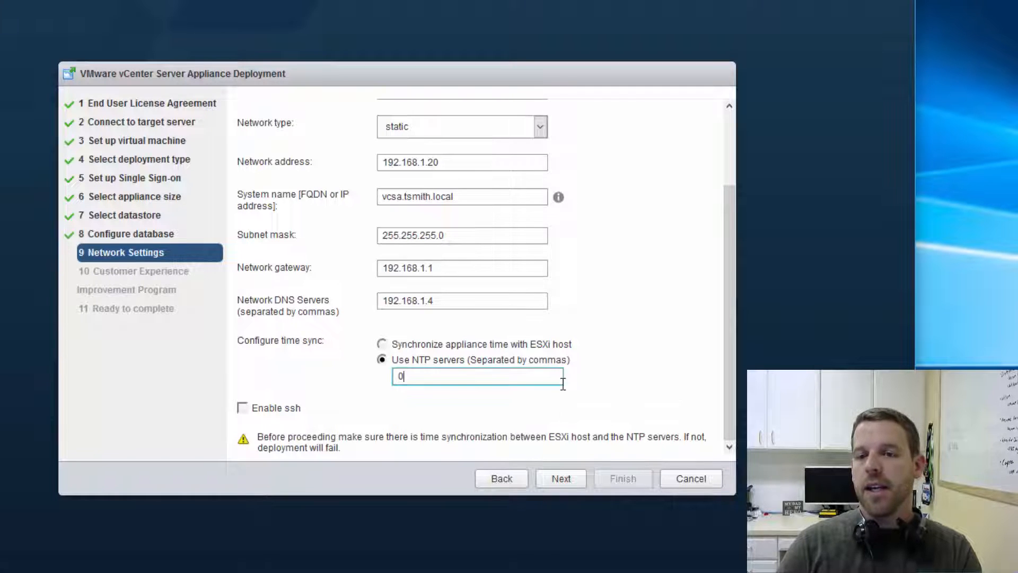
{"action": "type", "text": ".us.pool.ntp.or"}
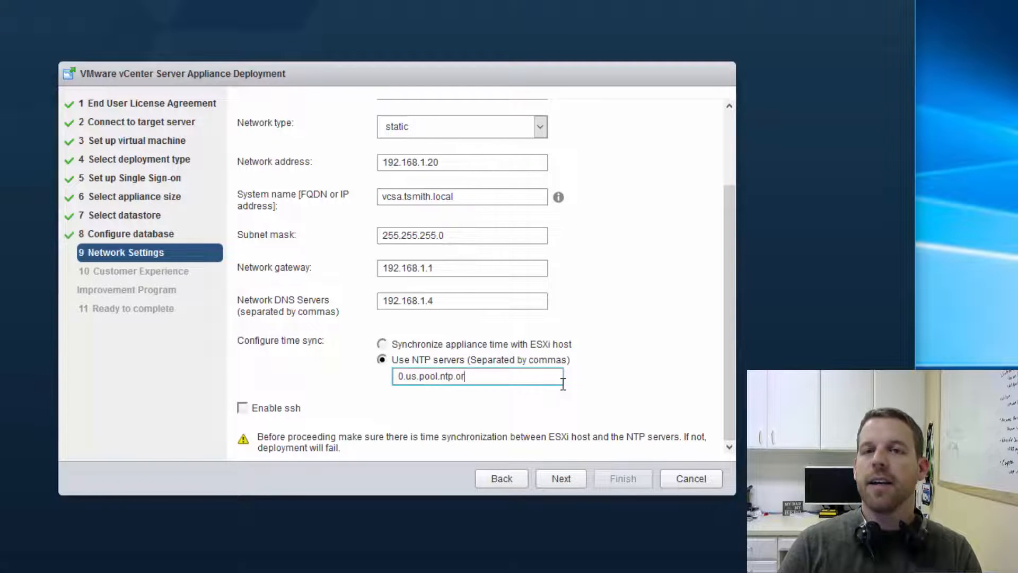
{"action": "type", "text": "g"}
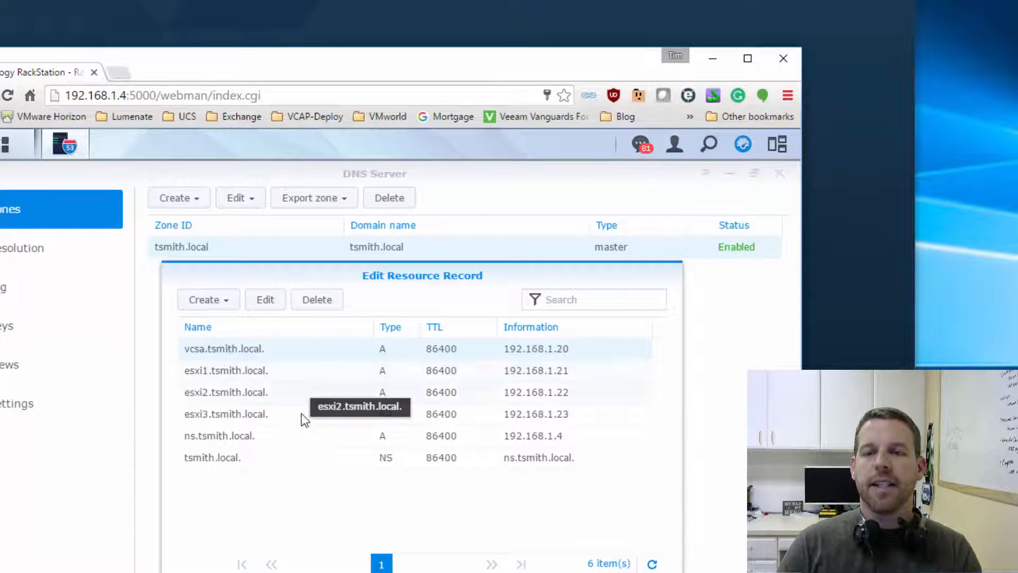
{"action": "mouse_move", "coordinate": [394, 537]}
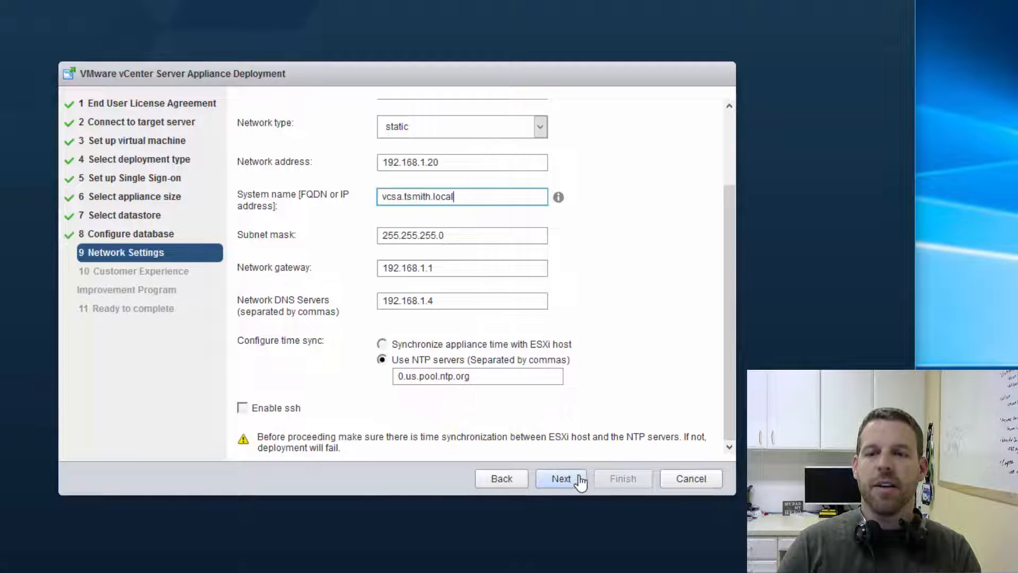
Step: Opt out of CEIP, review the summary, and Finish to deploy the appliance
{"action": "left_click", "coordinate": [562, 478]}
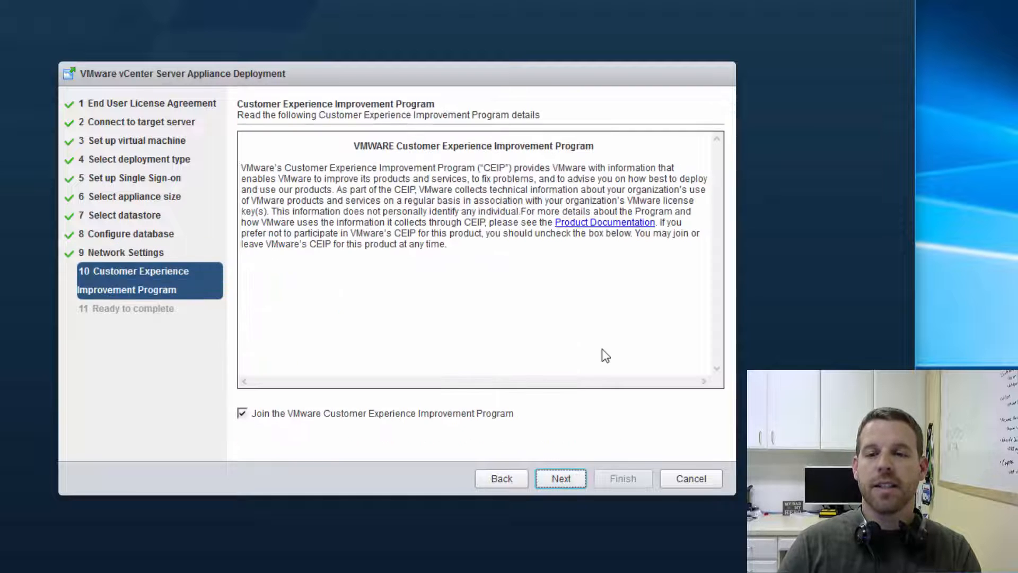
{"action": "left_click", "coordinate": [241, 414]}
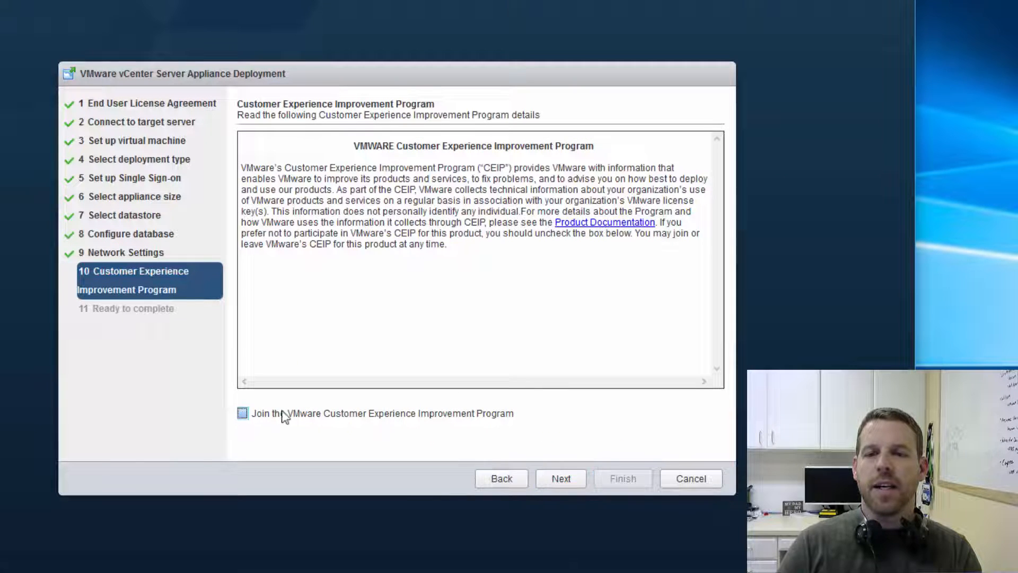
{"action": "left_click", "coordinate": [561, 478]}
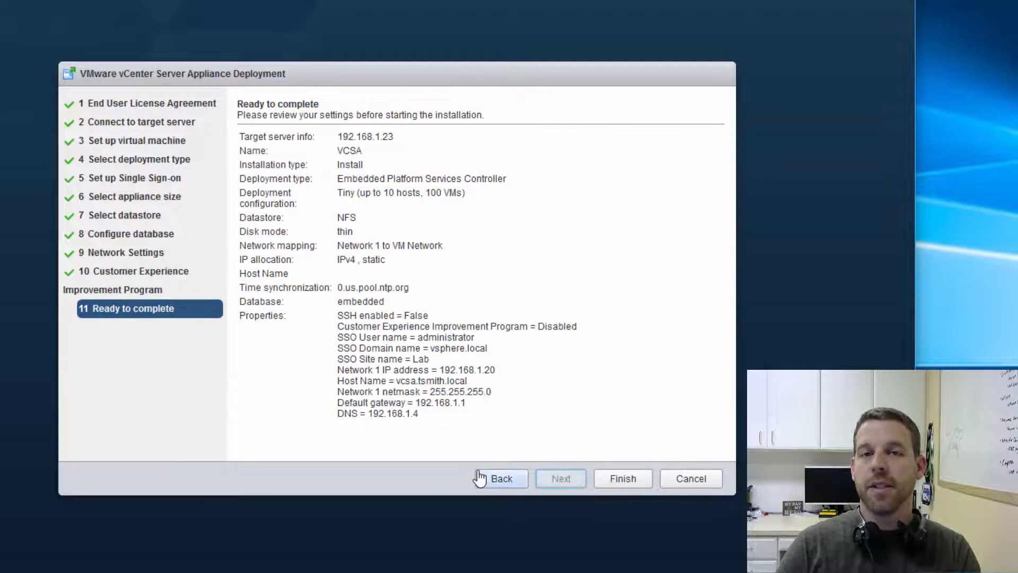
{"action": "left_click", "coordinate": [622, 478]}
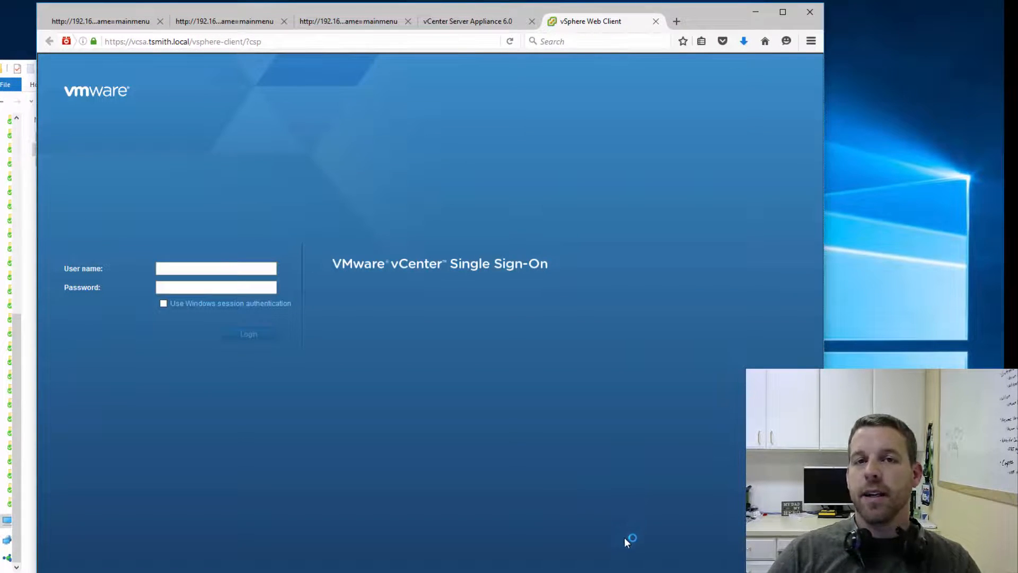
{"action": "mouse_move", "coordinate": [598, 539]}
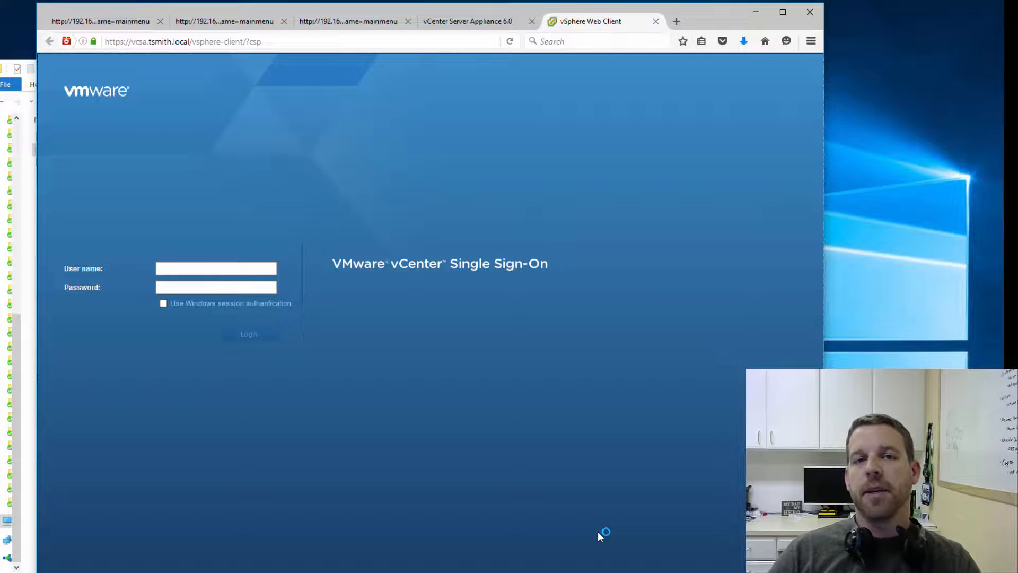
{"action": "left_click", "coordinate": [216, 269]}
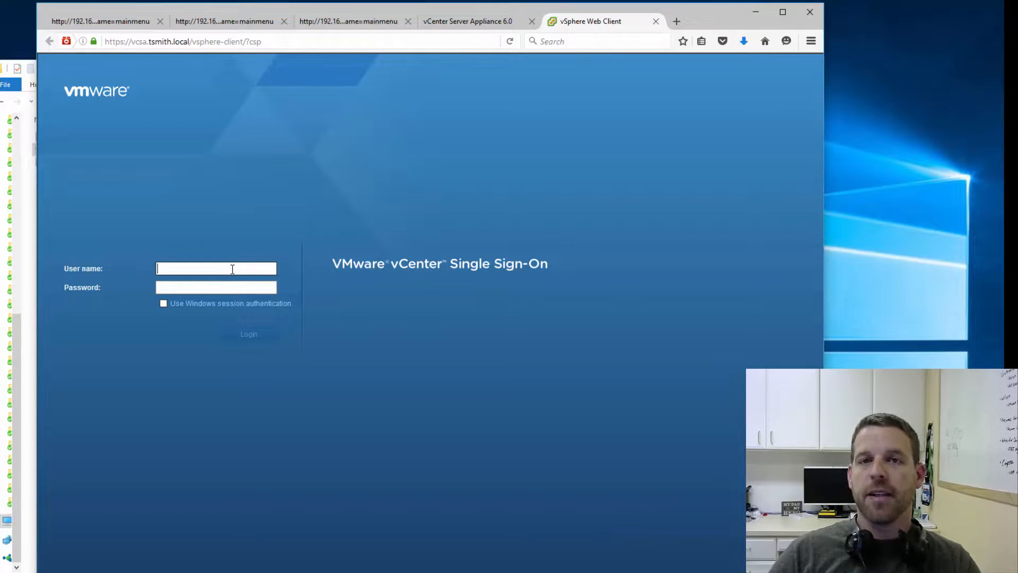
{"action": "type", "text": "administrator@vsphere.local"}
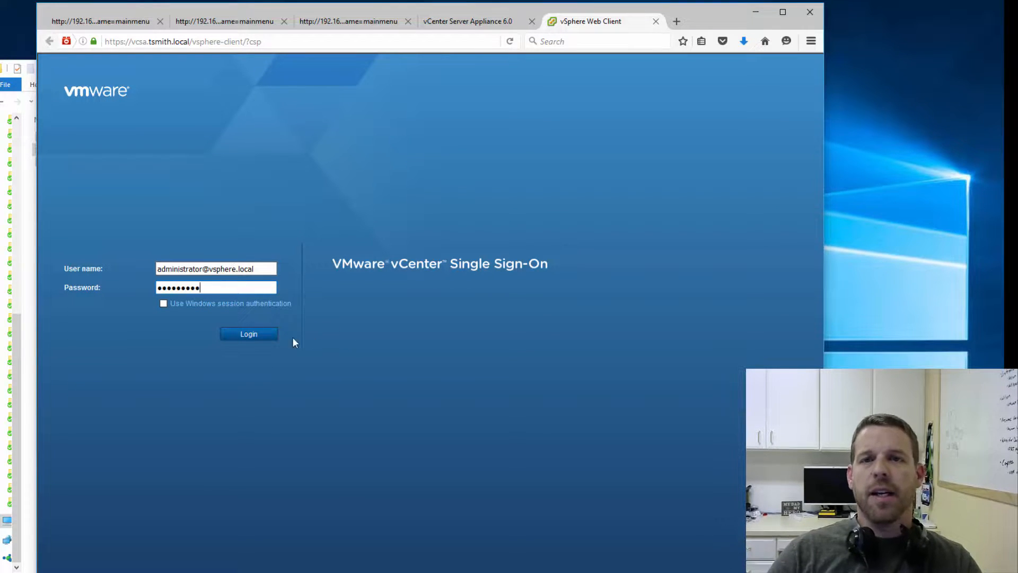
{"action": "left_click", "coordinate": [249, 334]}
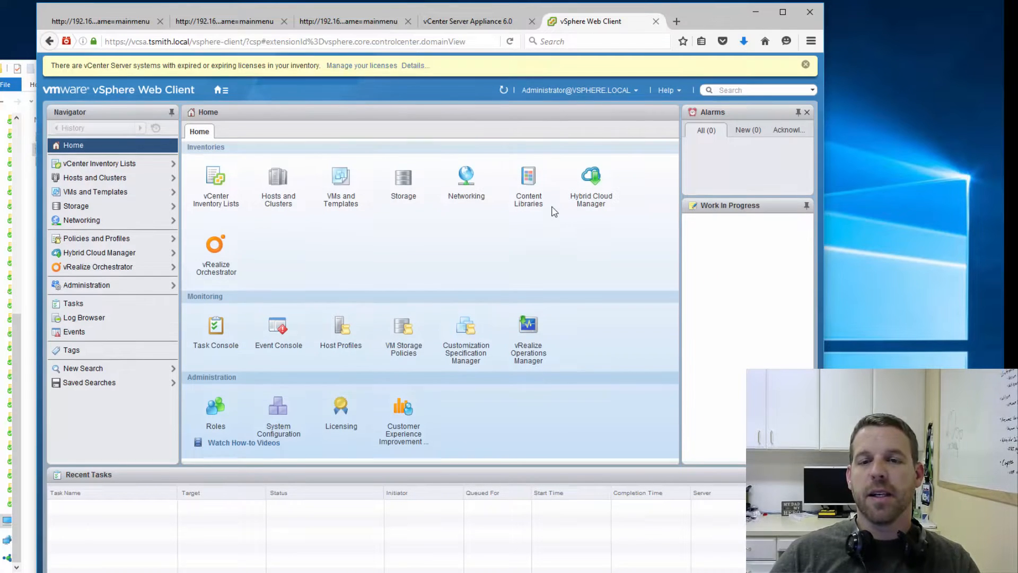
{"action": "mouse_move", "coordinate": [553, 211]}
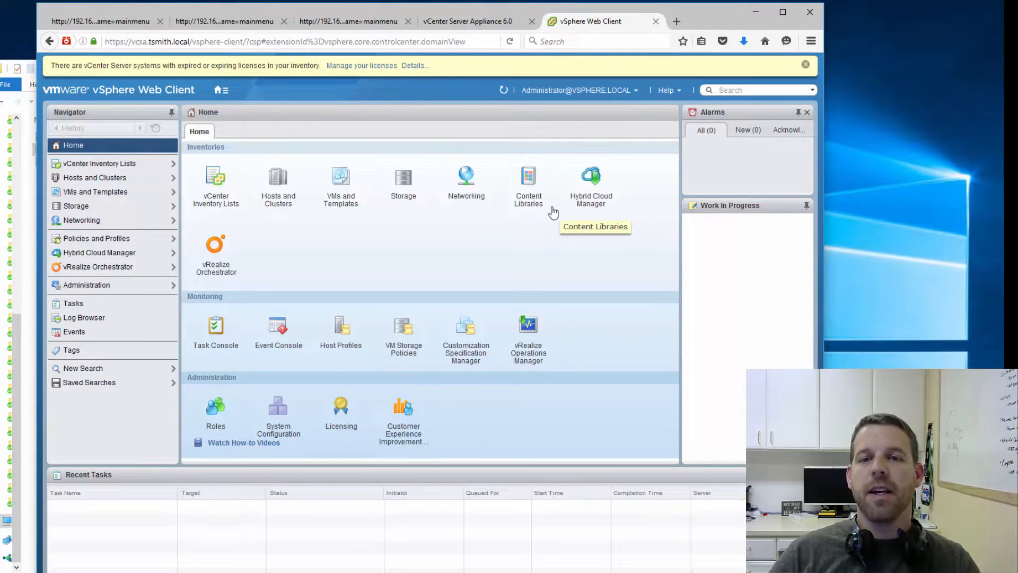
{"action": "mouse_move", "coordinate": [337, 245]}
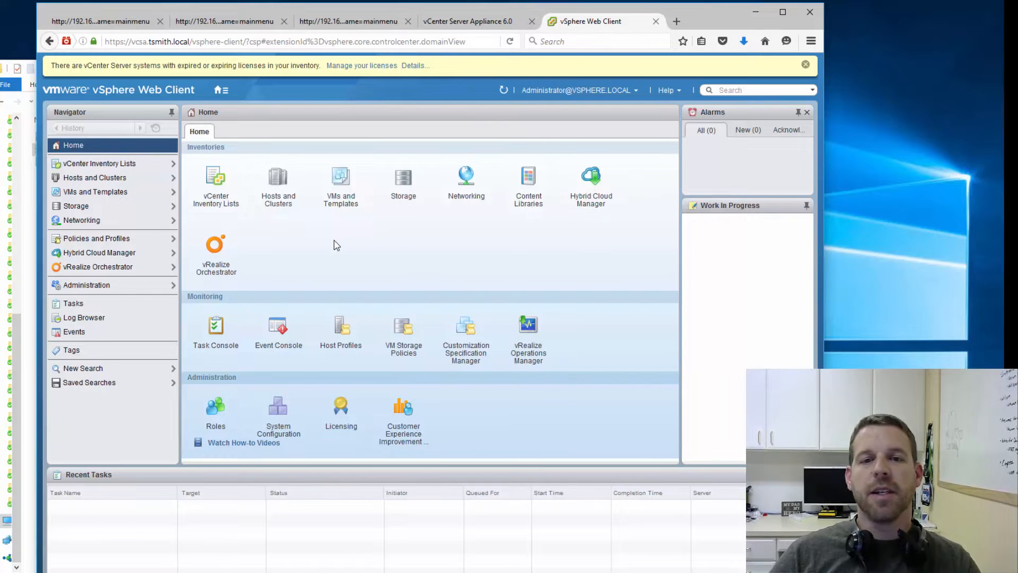